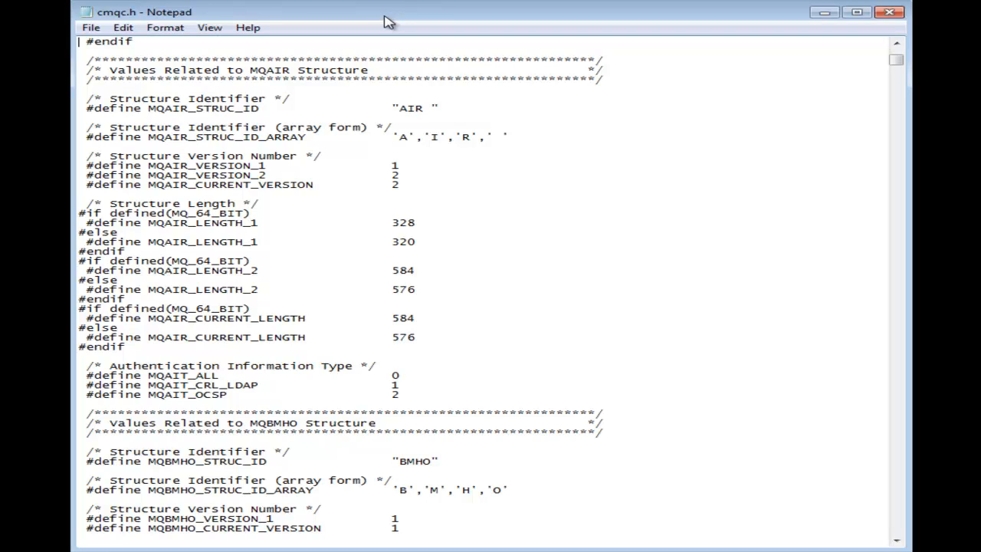
Enter the mqidecode command to decode open-options value 0x20441022 into MQOO names.
scroll(down, 3)
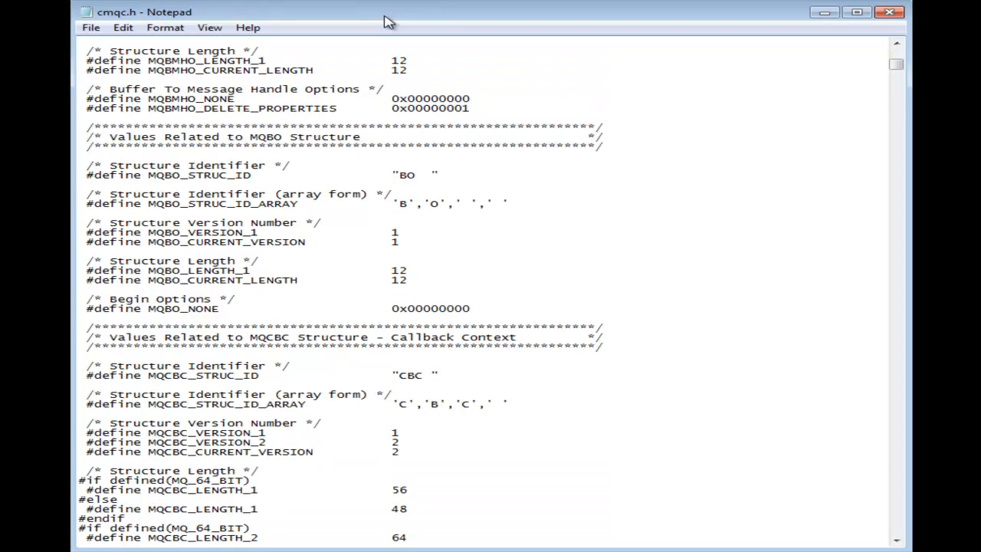
scroll(down, 3)
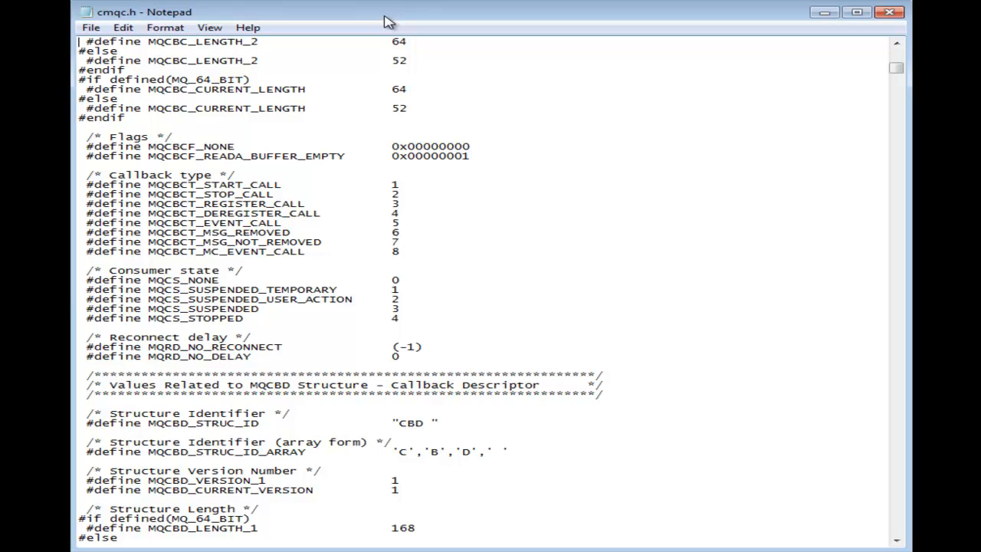
scroll(down, 3)
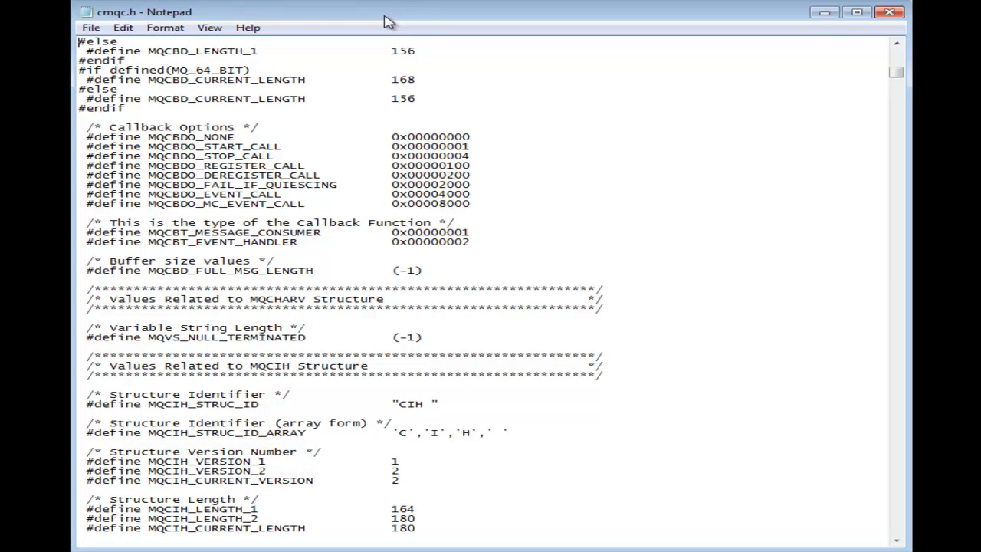
scroll(down, 3)
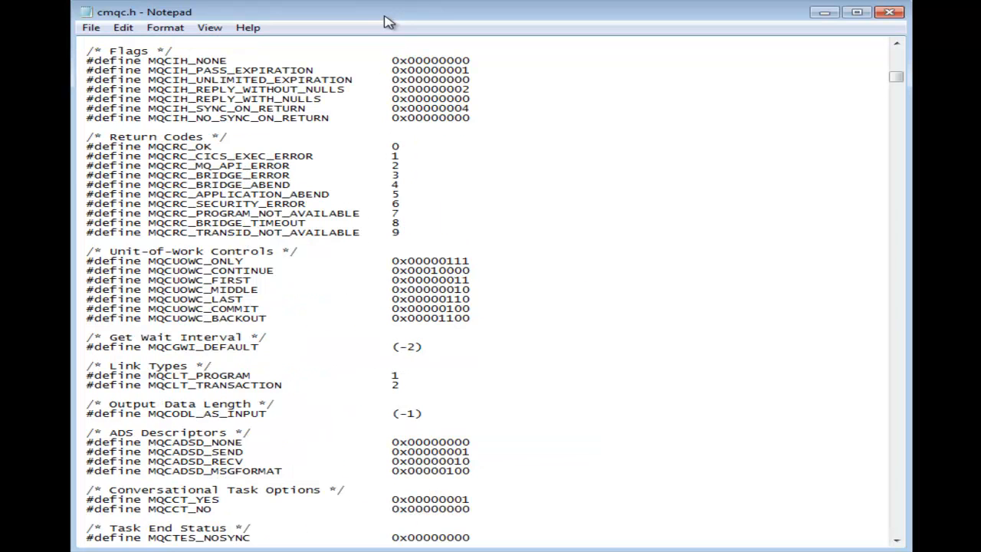
click(79, 42)
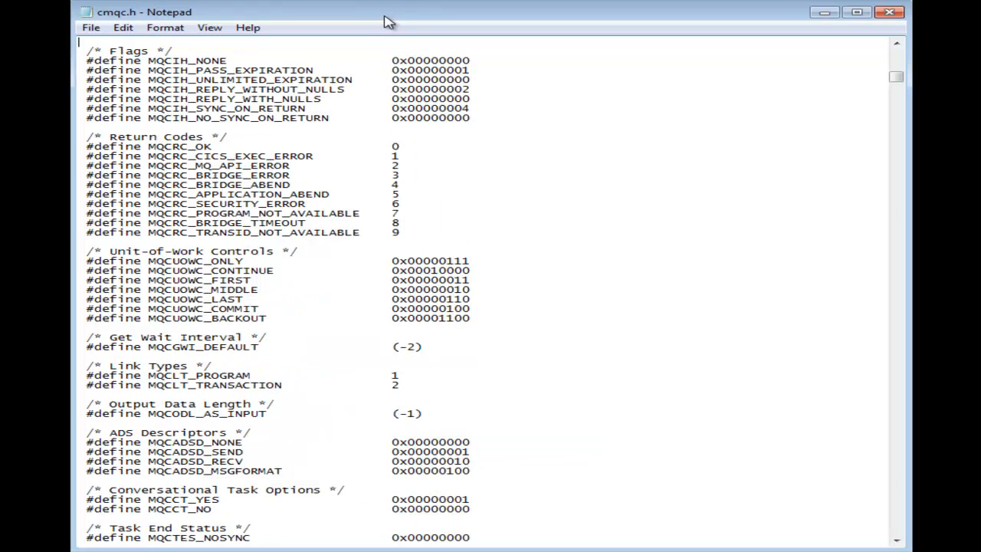
scroll(down, 3)
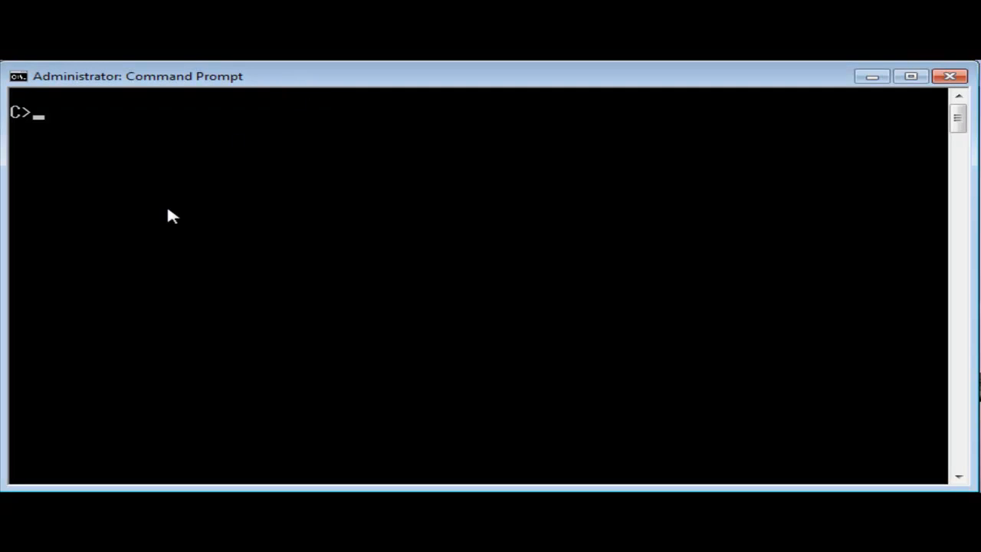
text(mqidecode -p mqoo -)
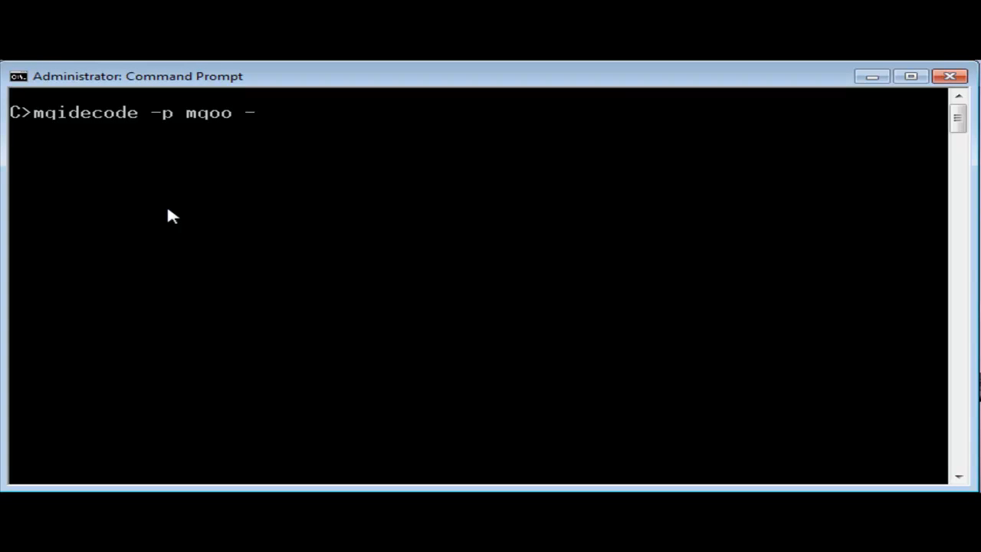
text(v 0x)
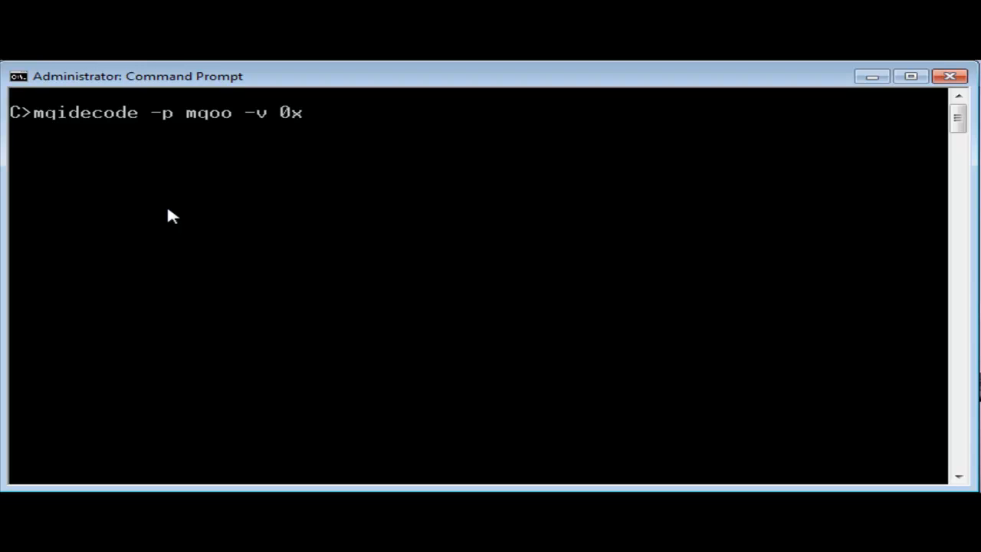
text(20441022)
text(mqidecode -p mqxe -v 3 -e)
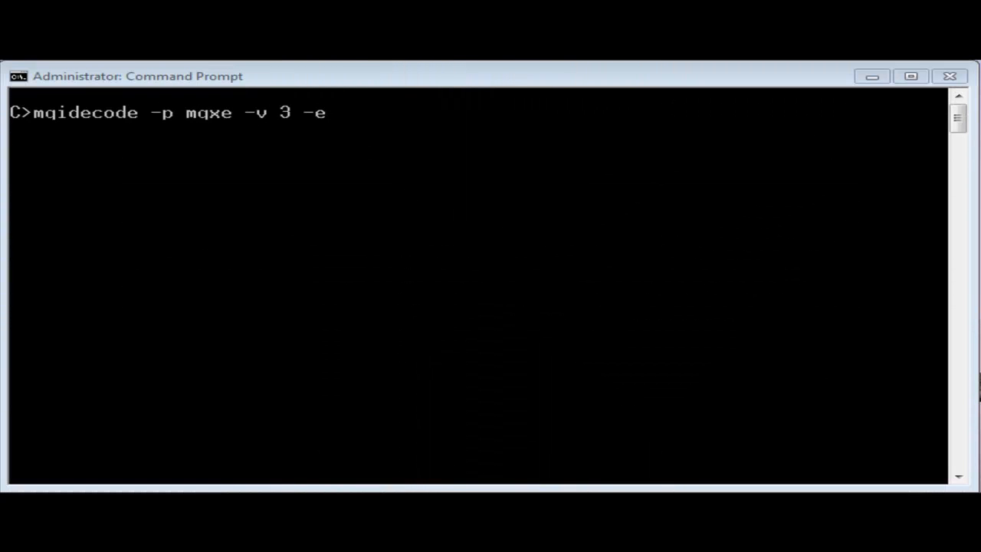
mouse_move(599, 80)
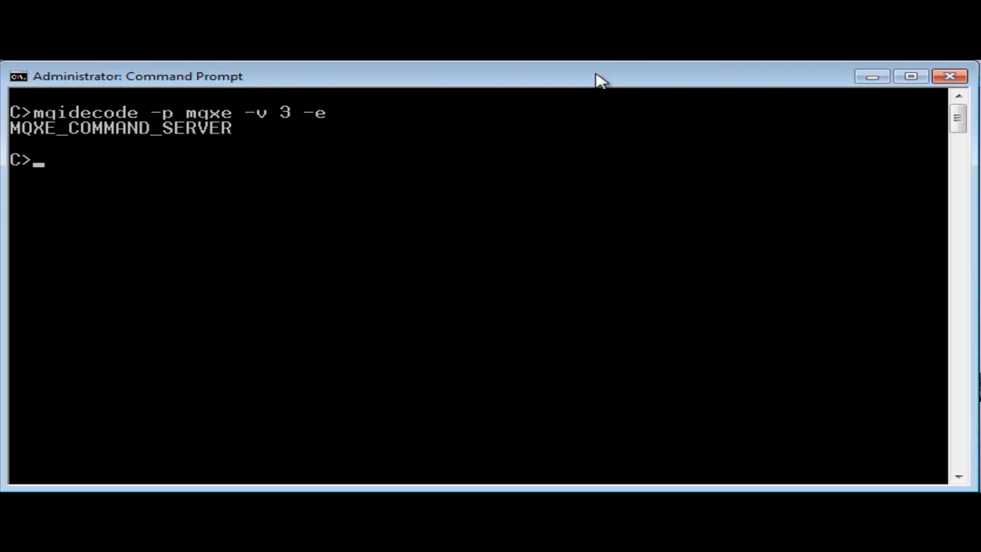
Enter mqidecode -p mqxe -v 3 to decode value 3 as MQXE_COMMAND_SERVER.
text(mqidecode -p mqxe -v 3)
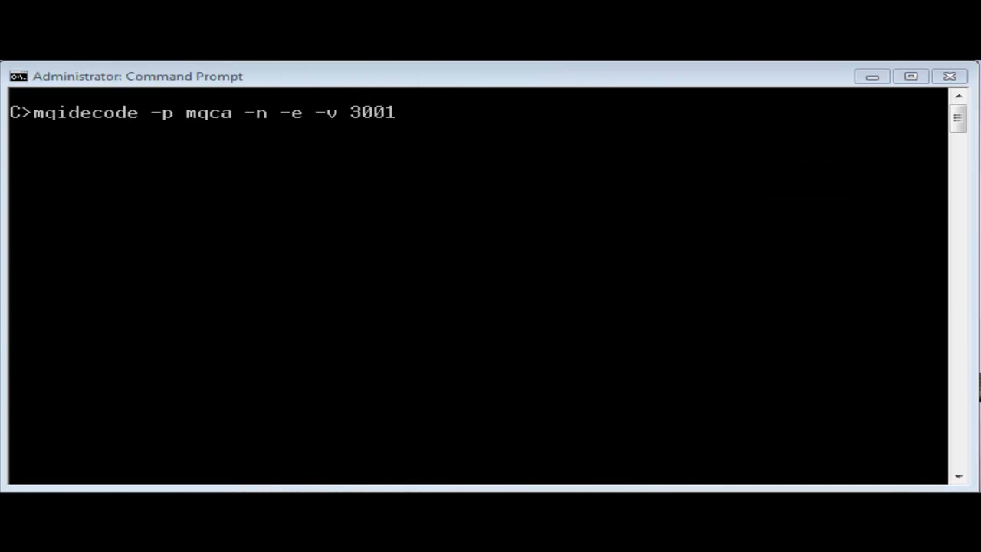
mouse_move(575, 81)
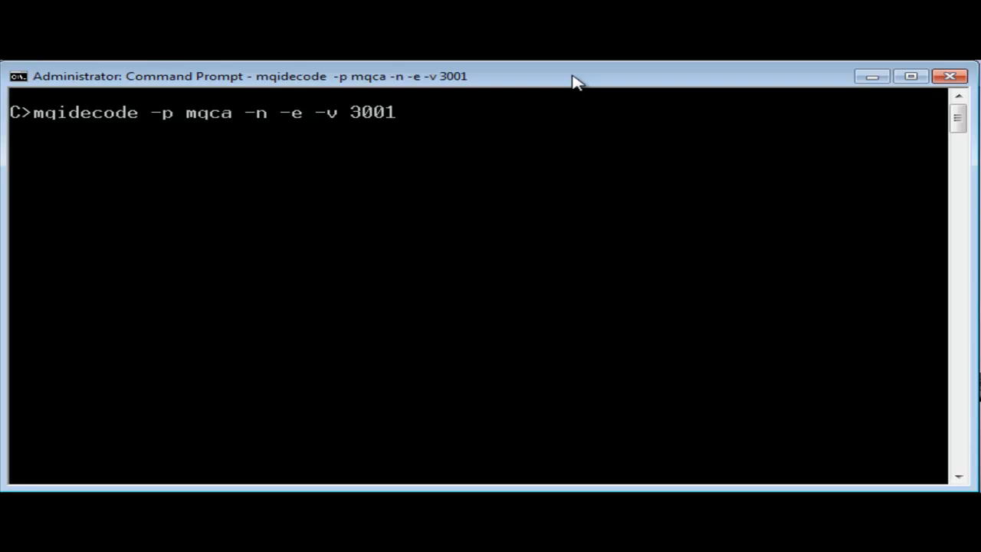
Run the mqca decode of 3001, yielding MQCACF_FROM_Q_NAME.
key(enter)
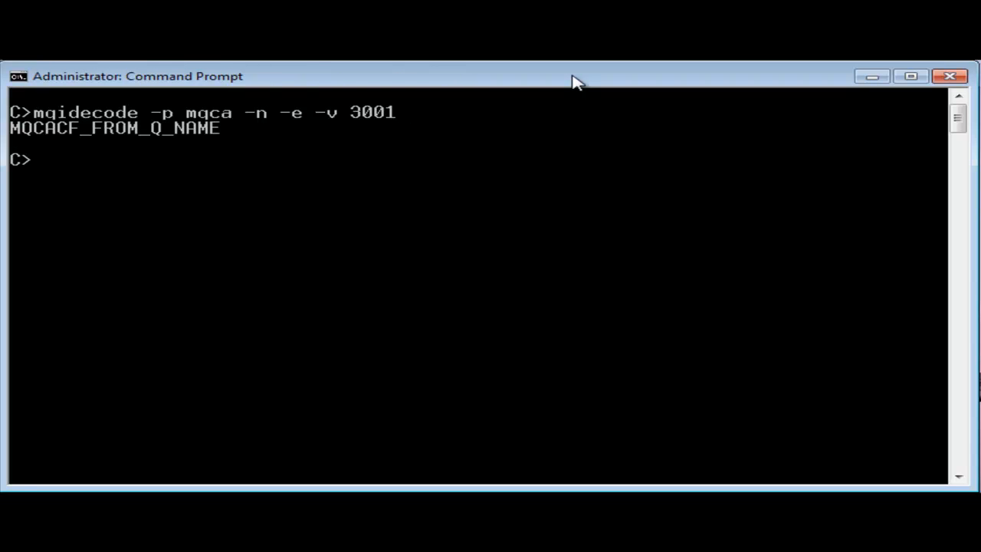